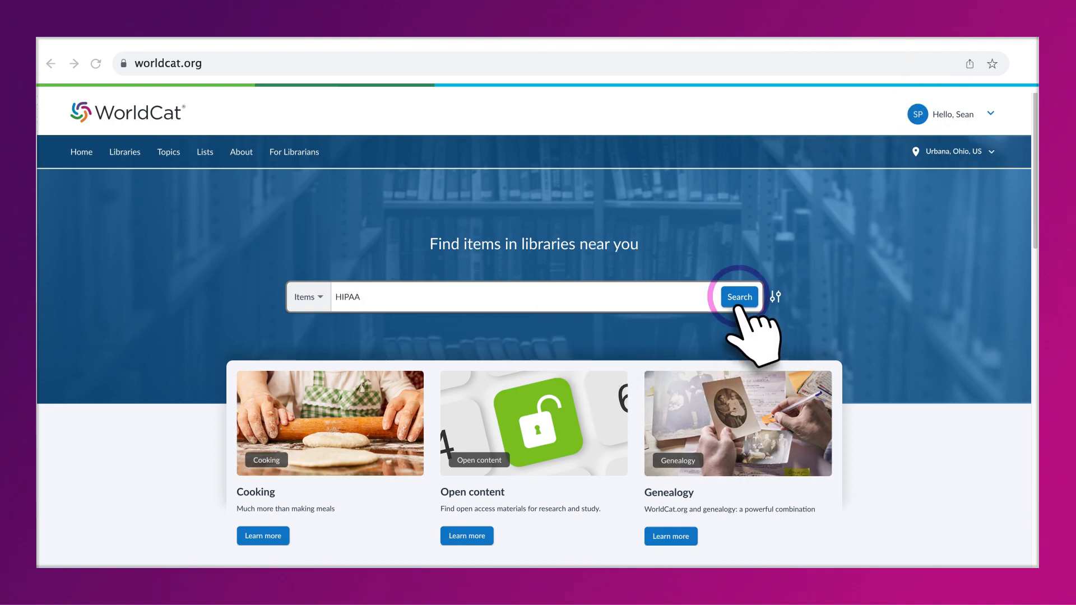
Run the HIPAA search and bookmark the medical records breach article for saving.
left_click(739, 297)
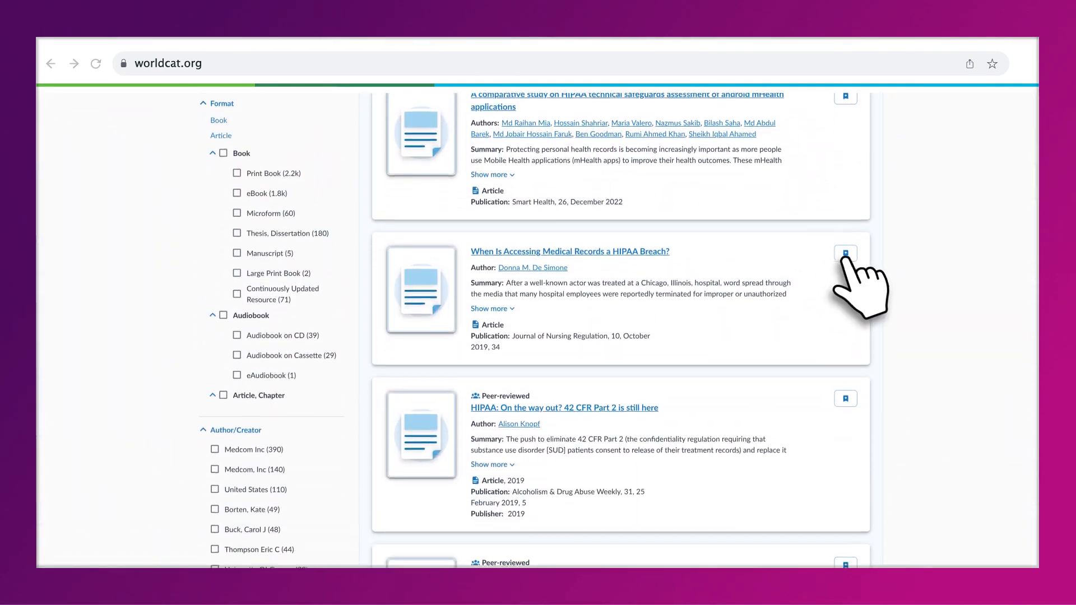
left_click(845, 249)
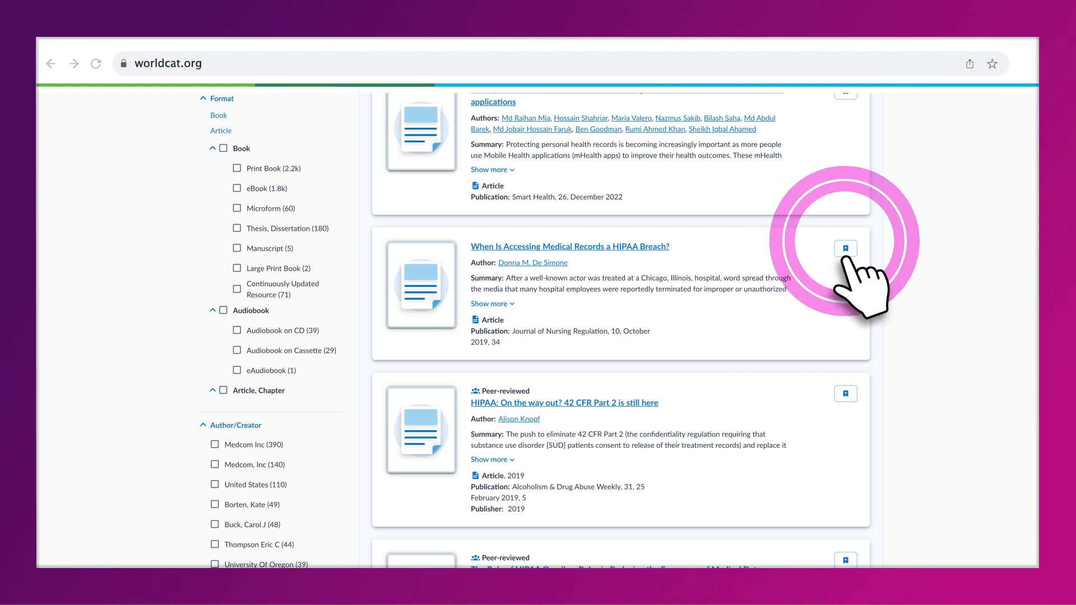
Create a public list named HIPAA, described 'The Breach Notification Rule', holding the article.
left_click(846, 247)
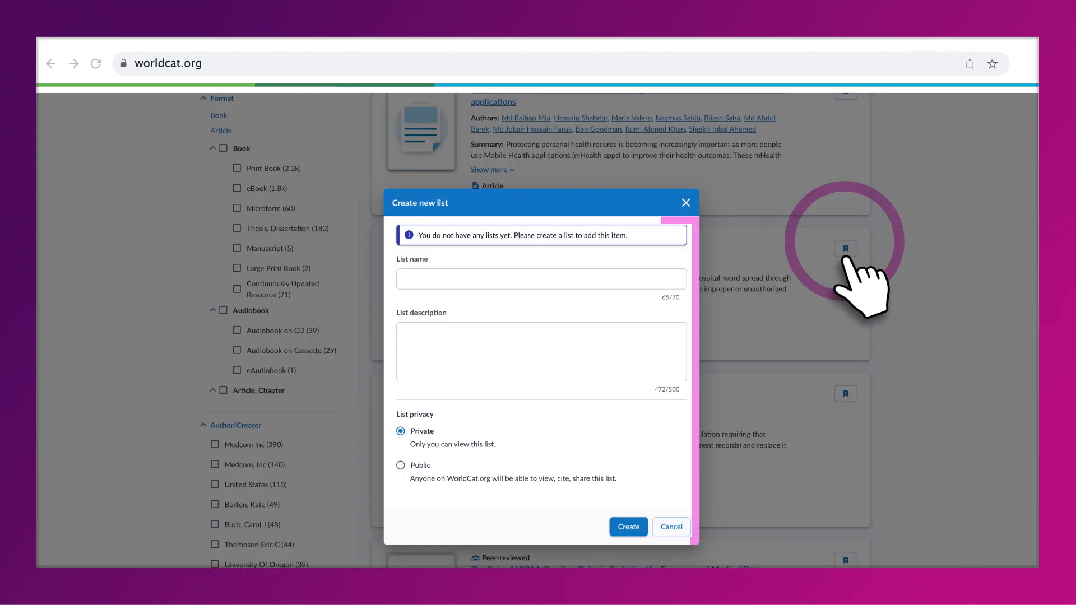
mouse_move(543, 330)
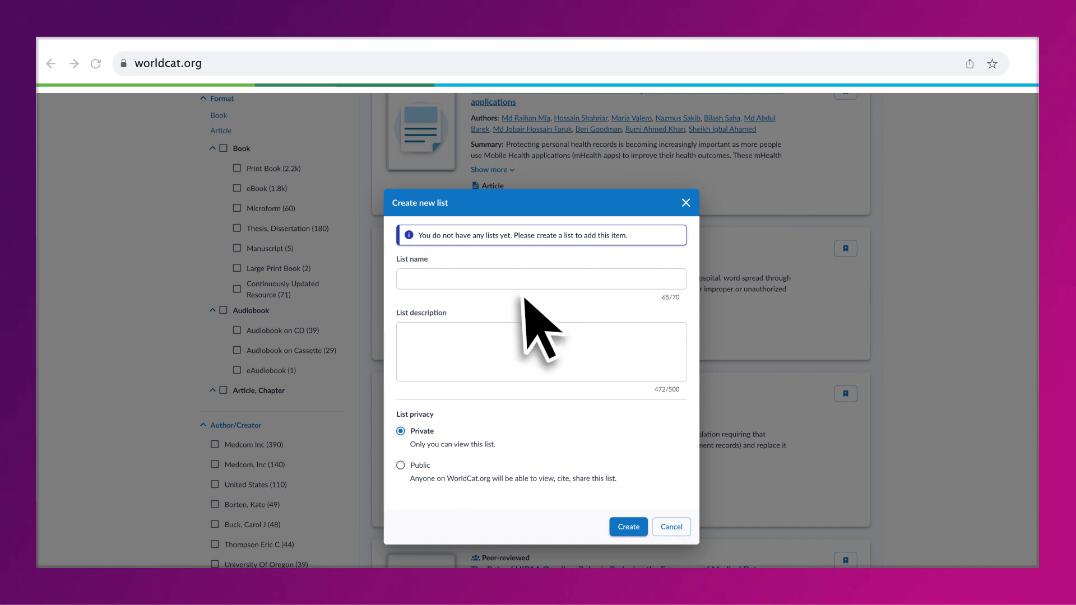
type("HIPAA")
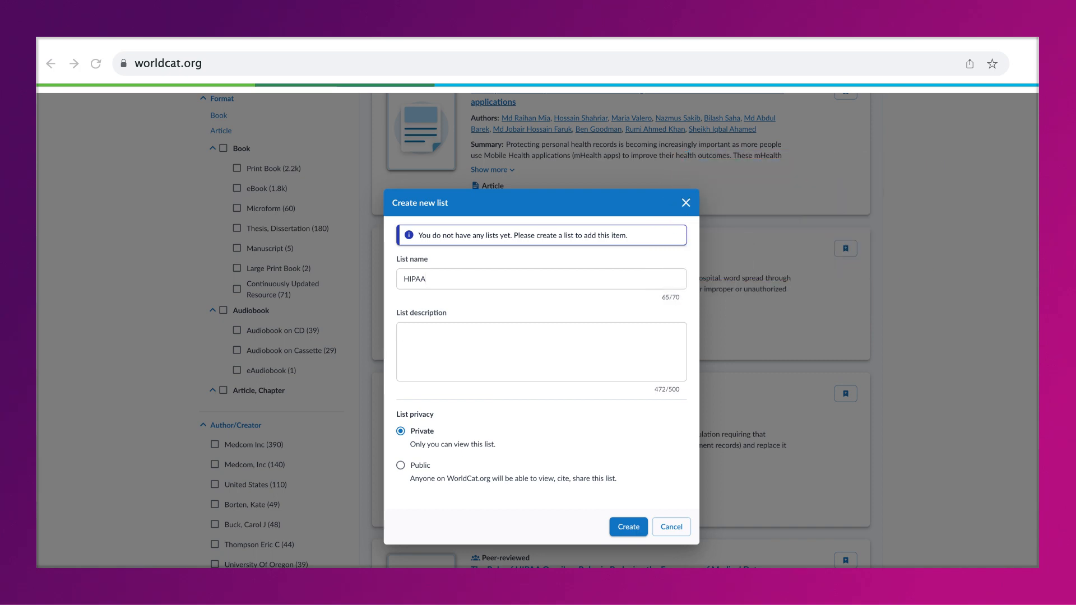
type("The Breach Notification Rule")
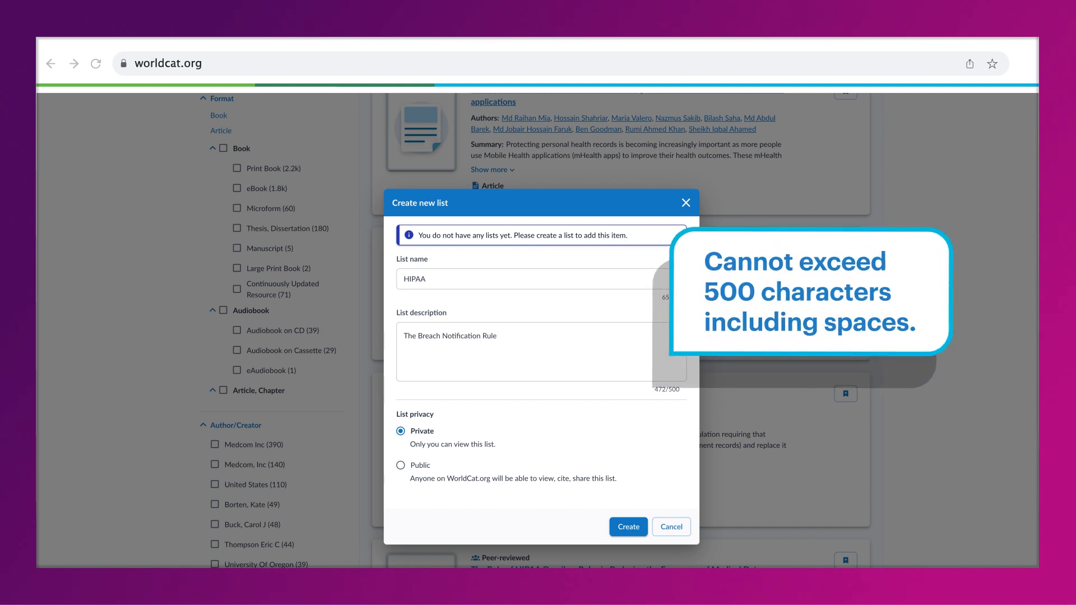
left_click(481, 335)
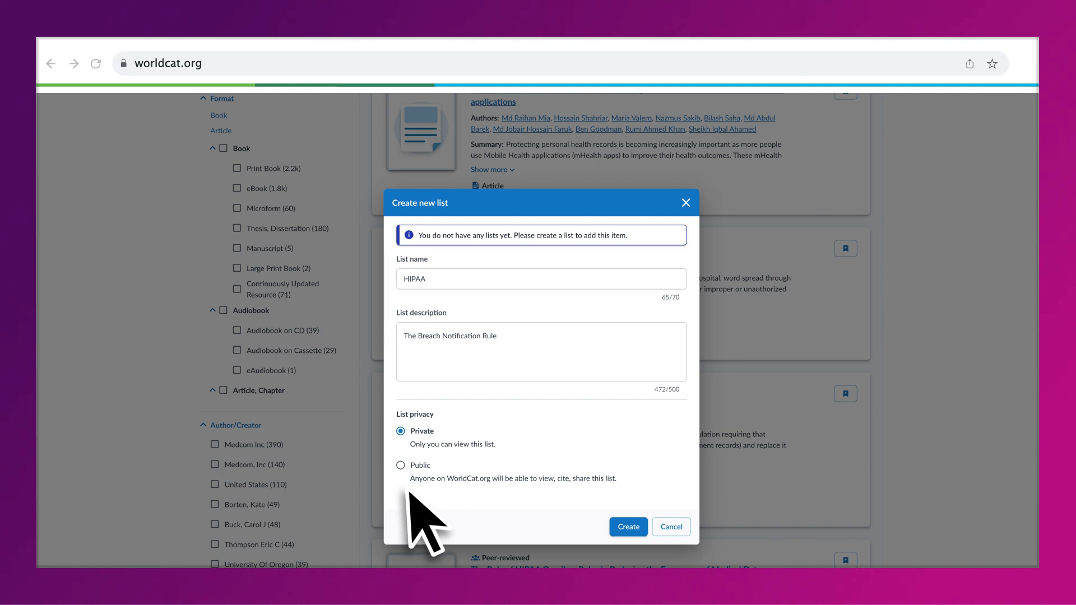
left_click(401, 466)
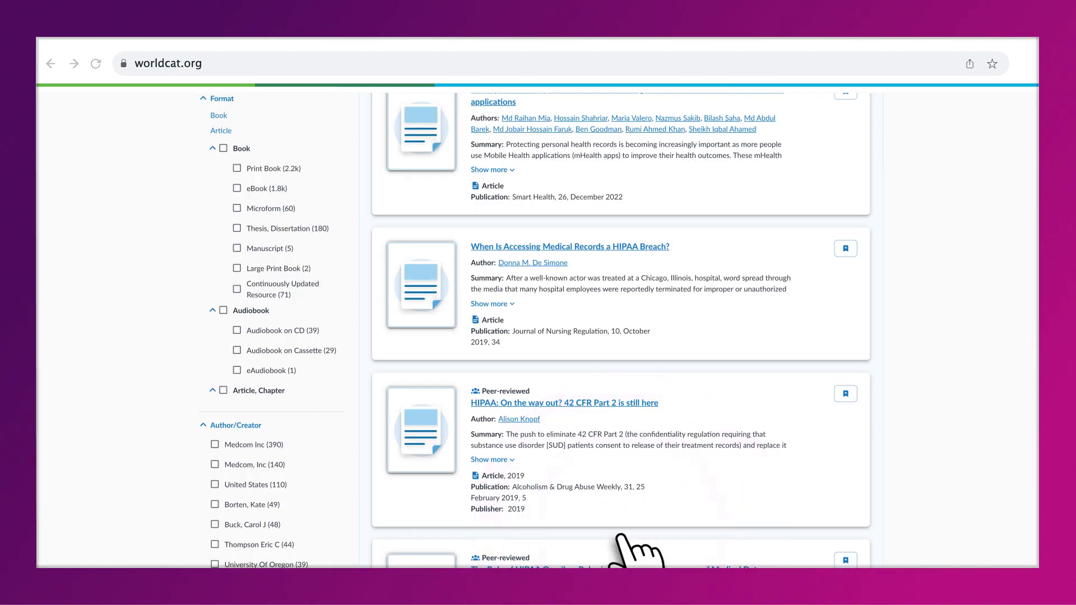
Reach the HIPAA list through the account's Lists page.
left_click(938, 153)
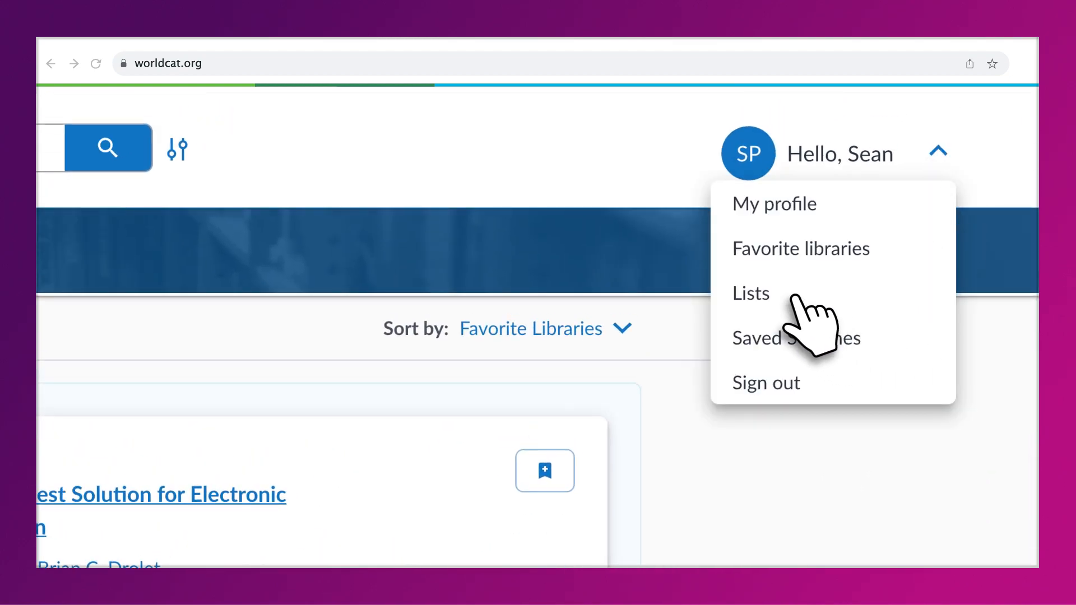
left_click(751, 293)
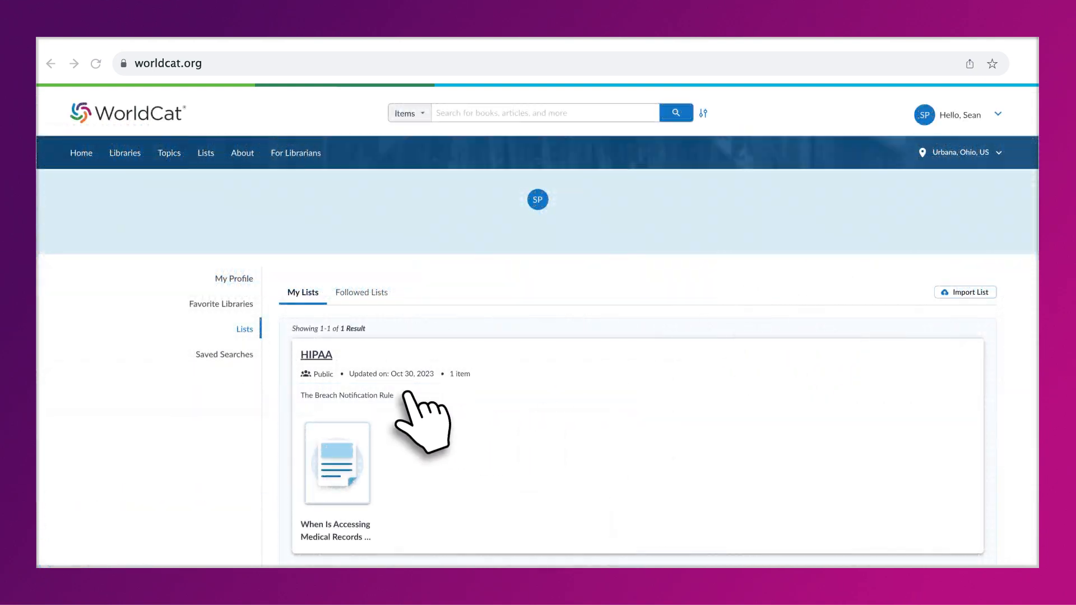
left_click(316, 355)
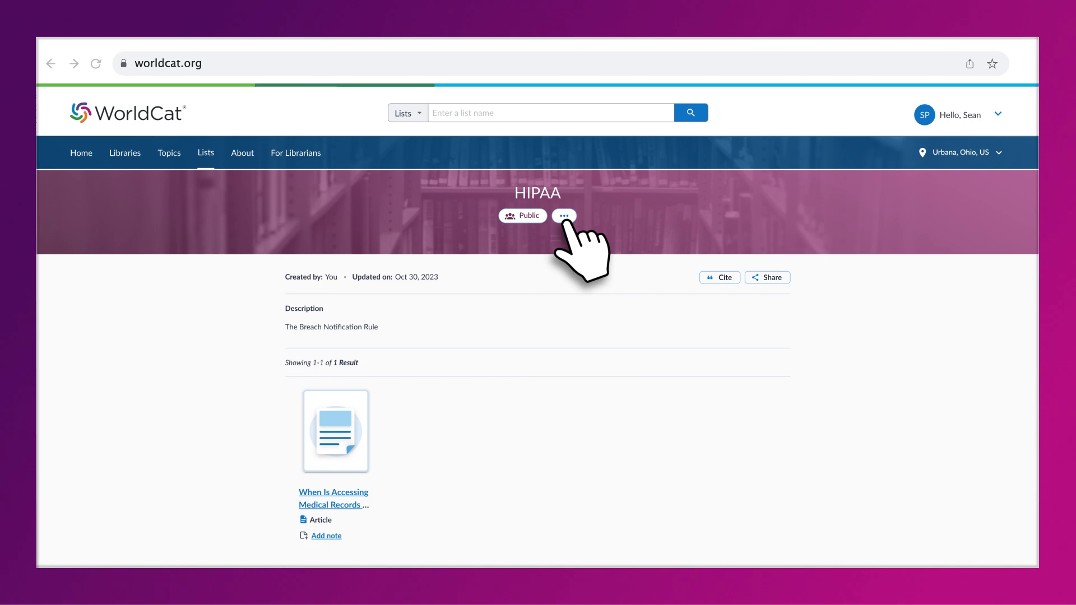
Update the HIPAA list details with privacy set to Public.
left_click(564, 216)
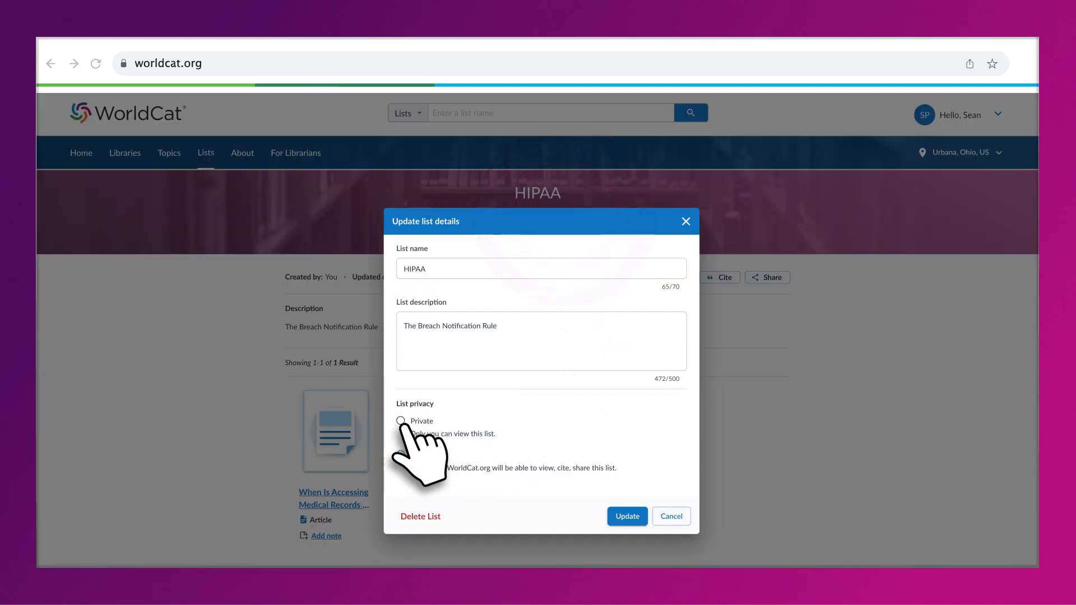
left_click(400, 455)
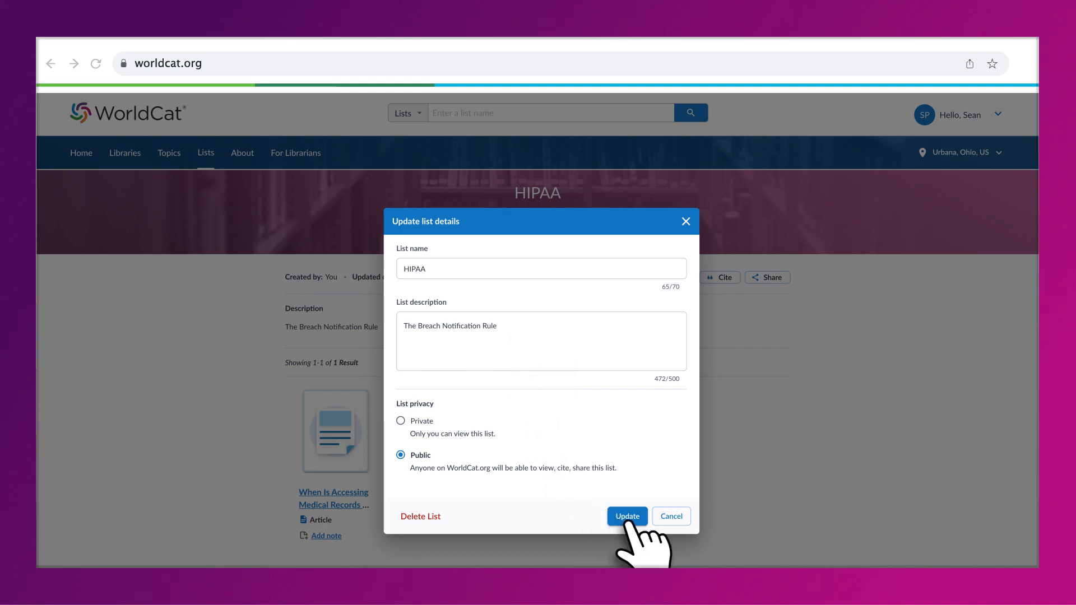
left_click(626, 516)
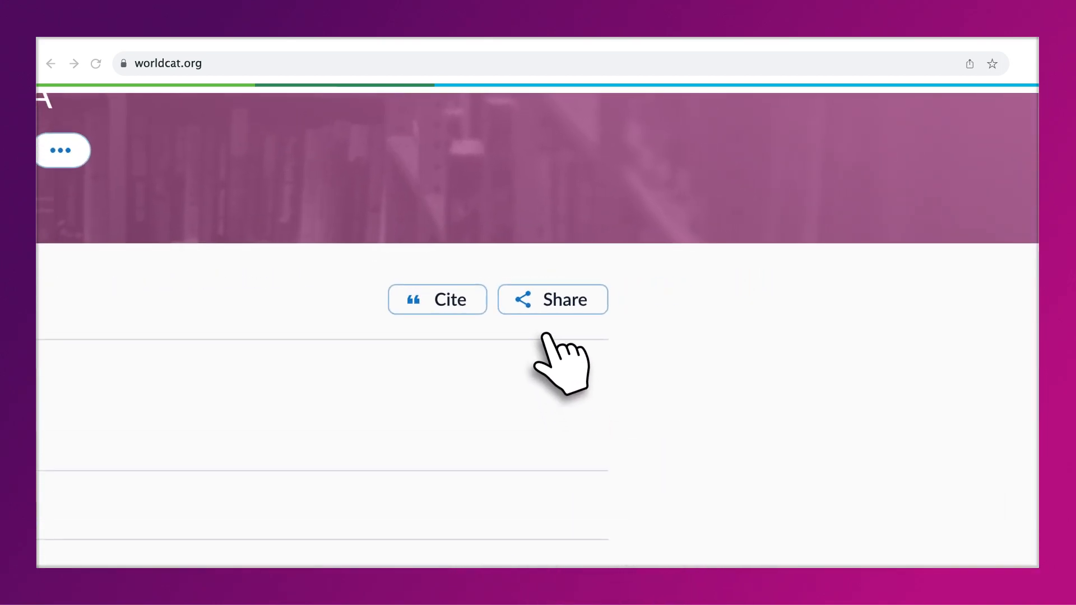
Share the HIPAA list via the Share on Facebook option.
left_click(551, 299)
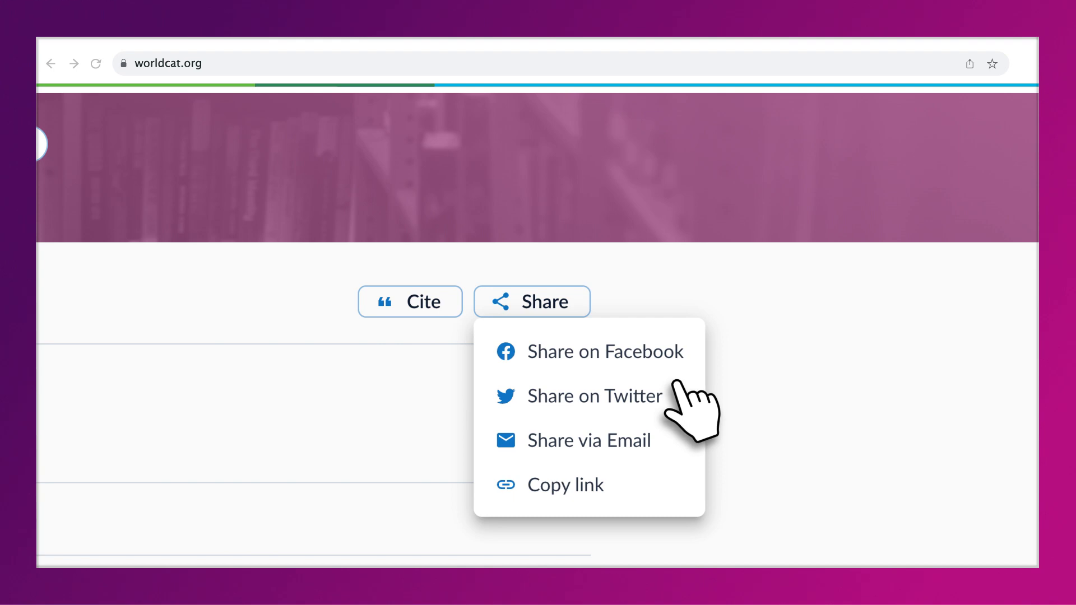
mouse_move(605, 502)
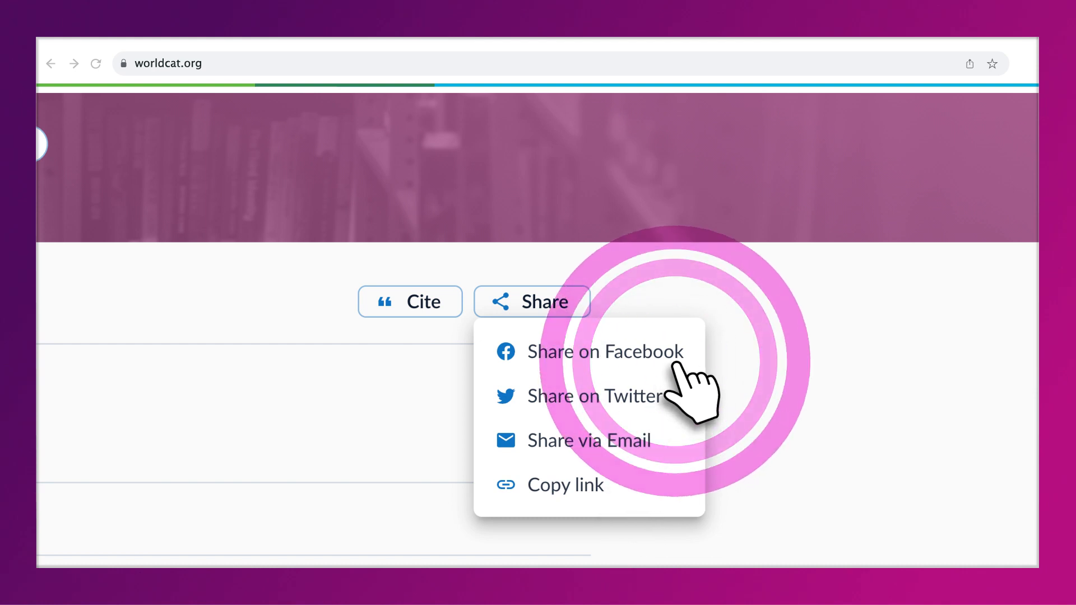
left_click(607, 351)
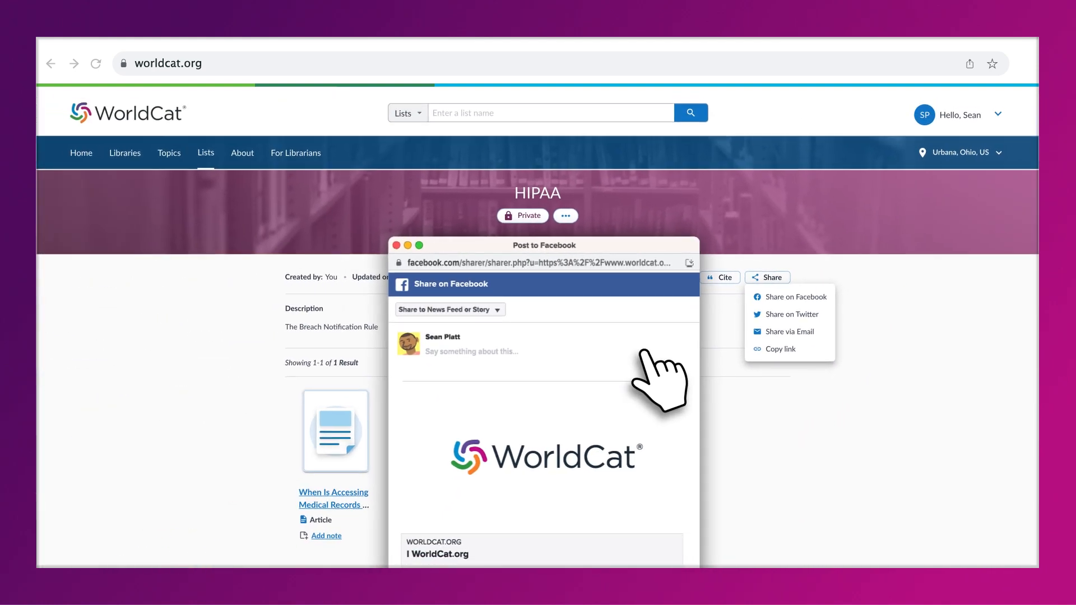